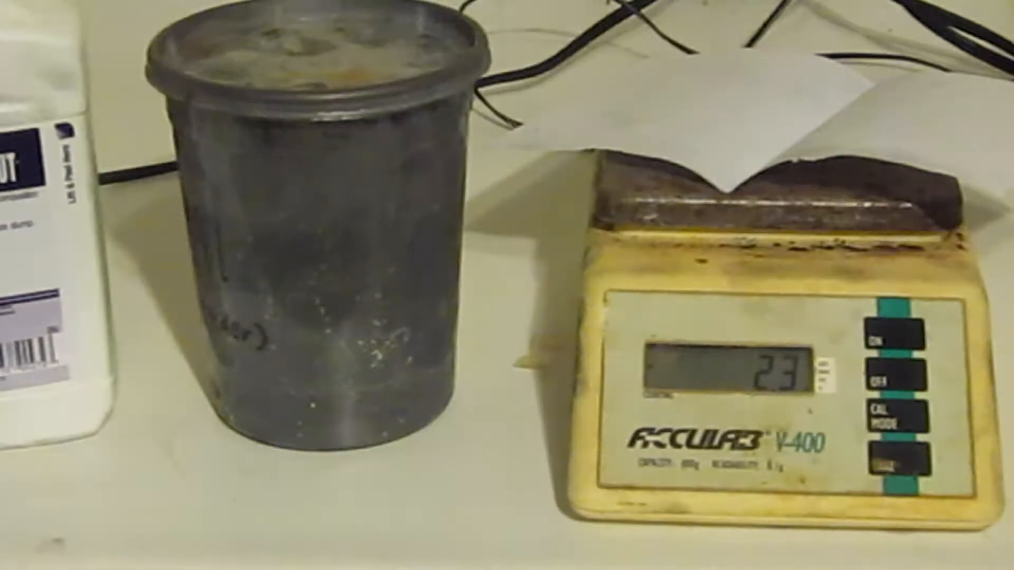
# Tare the scale so the weighing paper's 2.3 g reads 0.0.
pyautogui.click(899, 459)
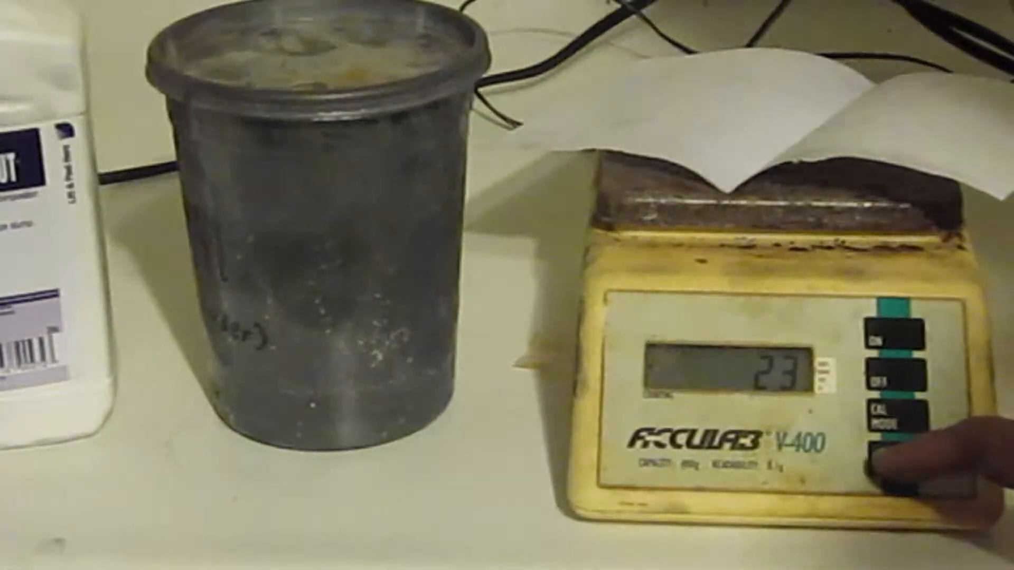
pyautogui.click(899, 459)
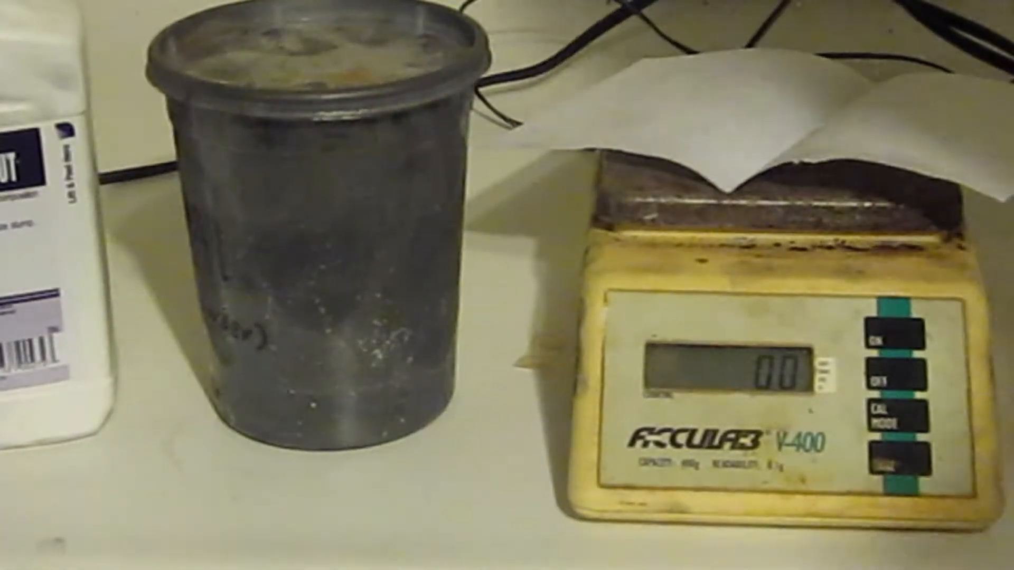